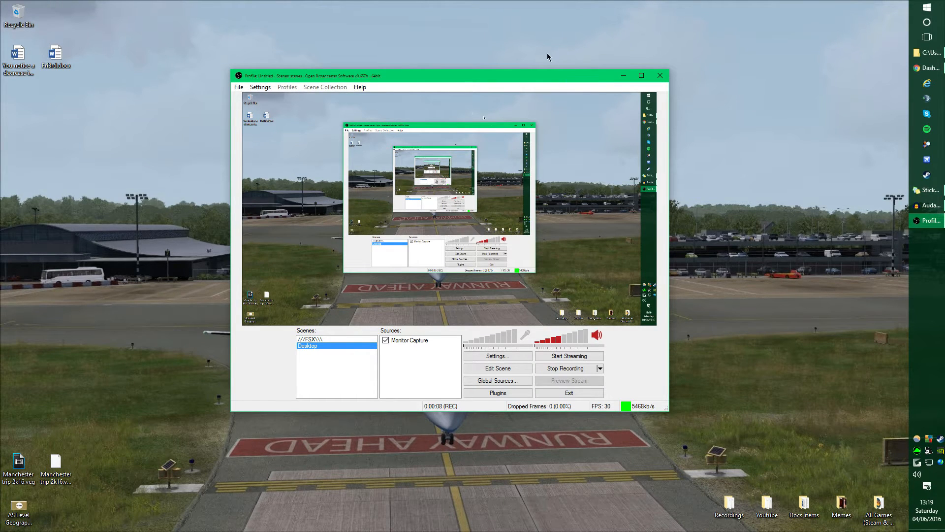
pyautogui.moveTo(118, 142)
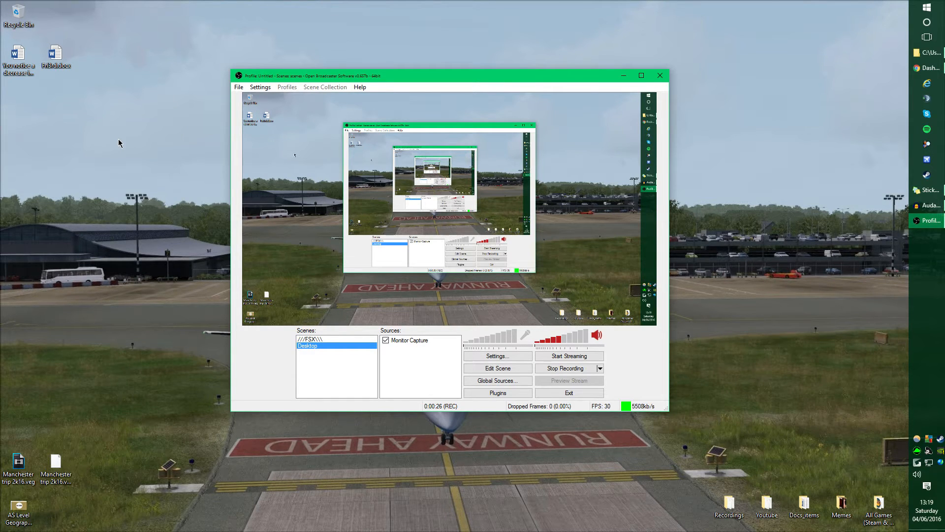
pyautogui.moveTo(171, 157)
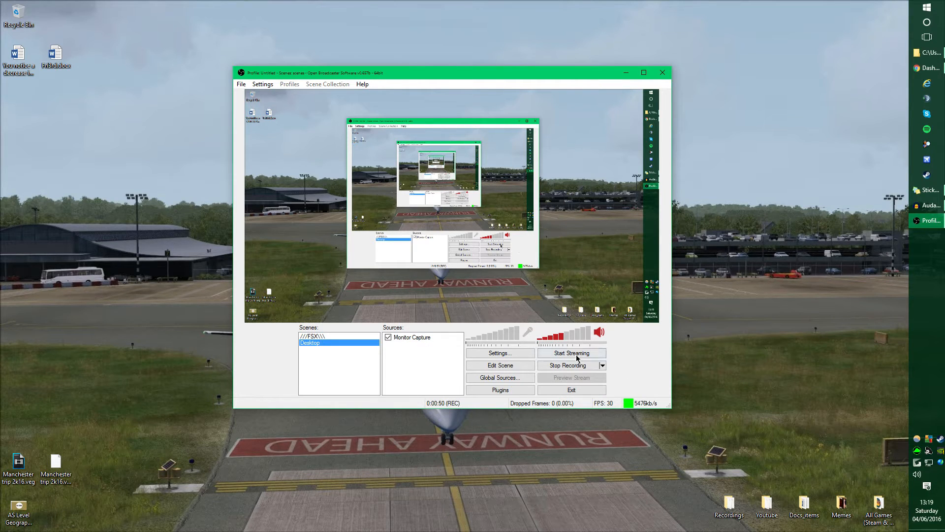
pyautogui.moveTo(178, 63)
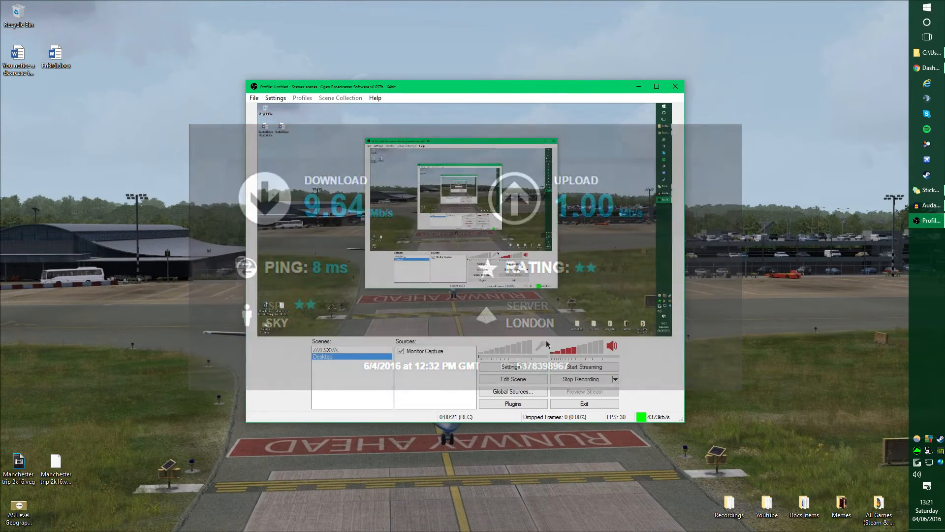
# Set the encoding Max Bitrate to 700 kb/s, toggling Use CBR off and back on
pyautogui.click(510, 366)
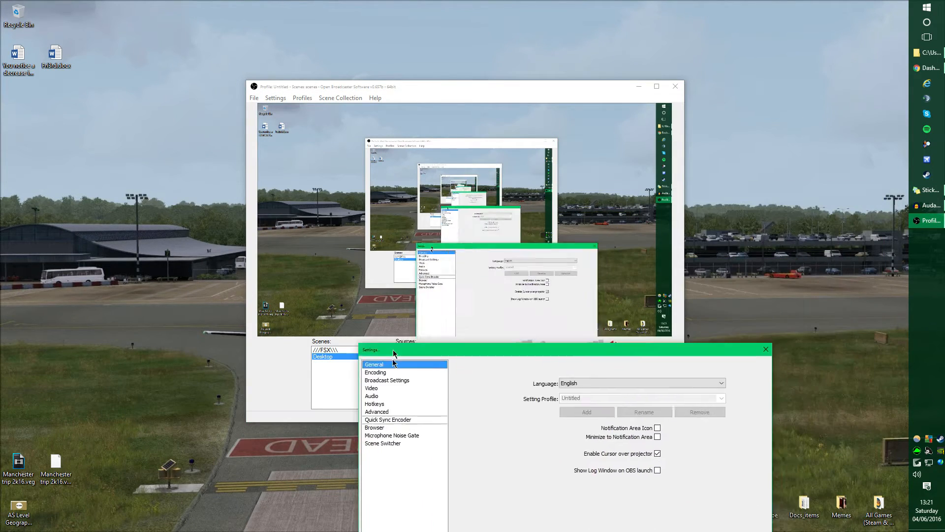
pyautogui.moveTo(392, 350); pyautogui.dragTo(618, 300)
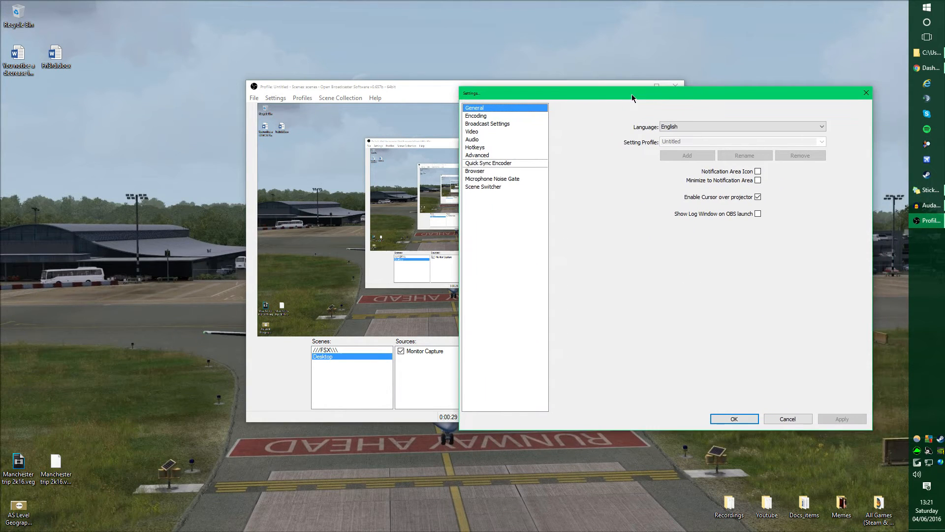
pyautogui.click(476, 115)
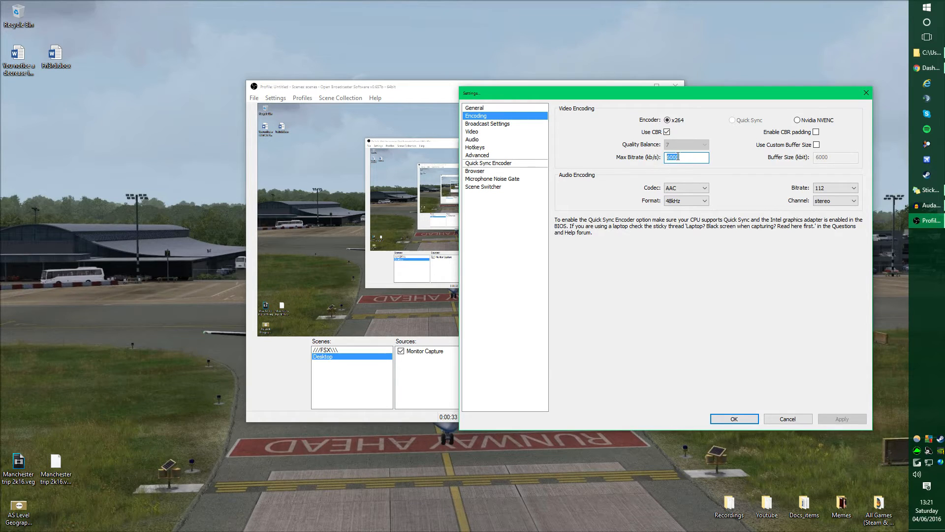
pyautogui.write('7000')
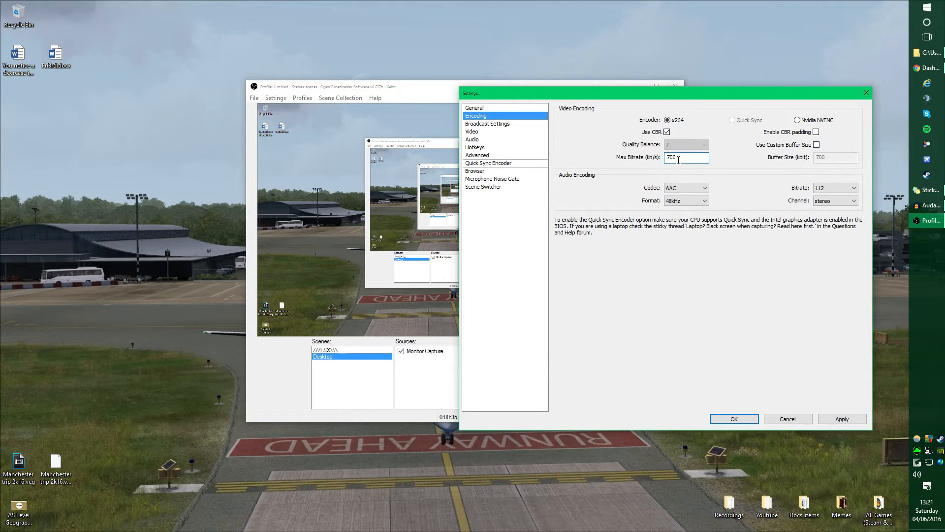
pyautogui.click(666, 132)
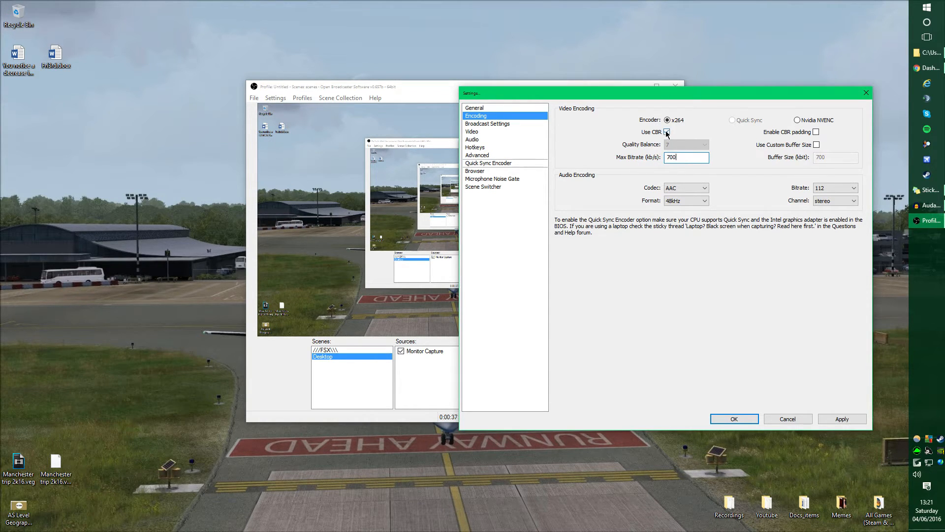
pyautogui.click(667, 132)
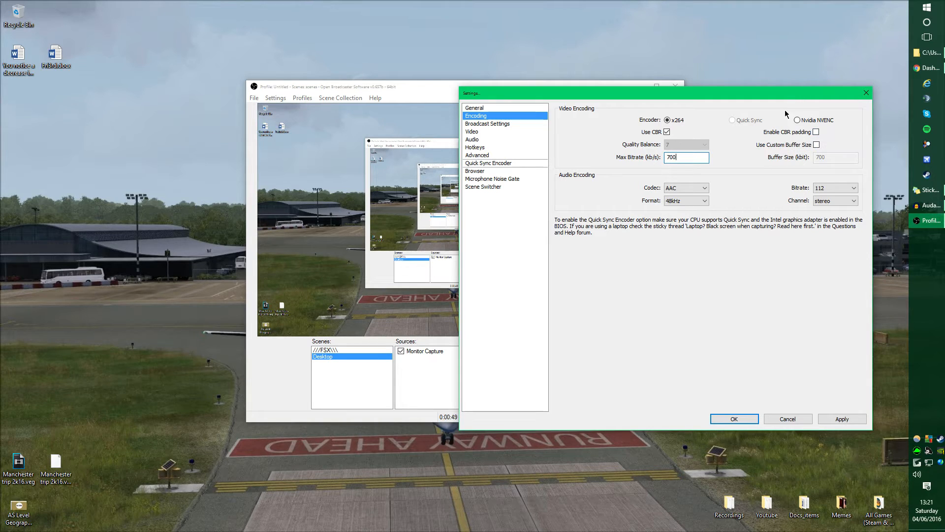
pyautogui.moveTo(815, 135)
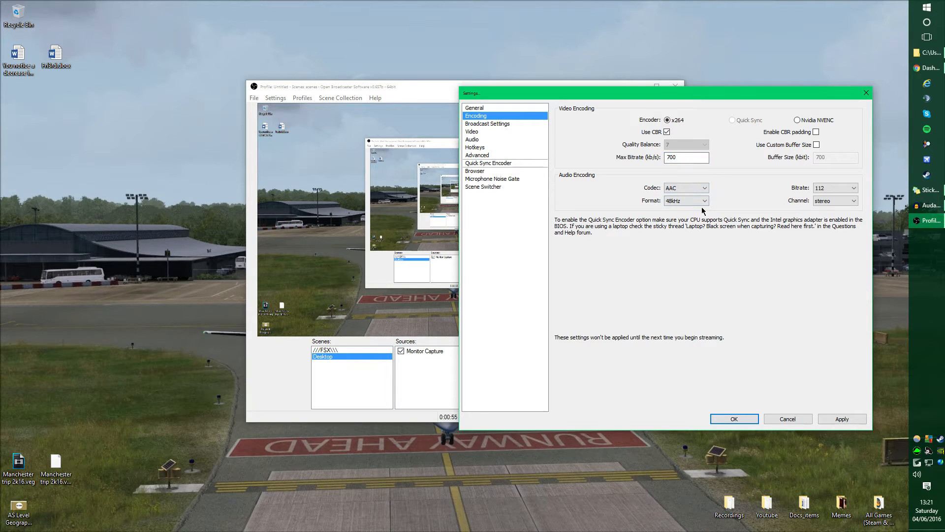
pyautogui.click(853, 188)
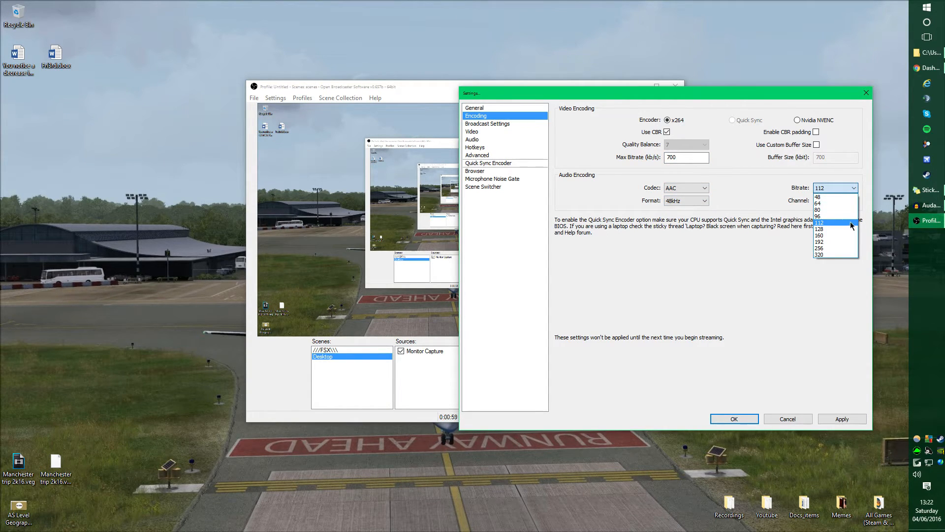
pyautogui.moveTo(844, 224)
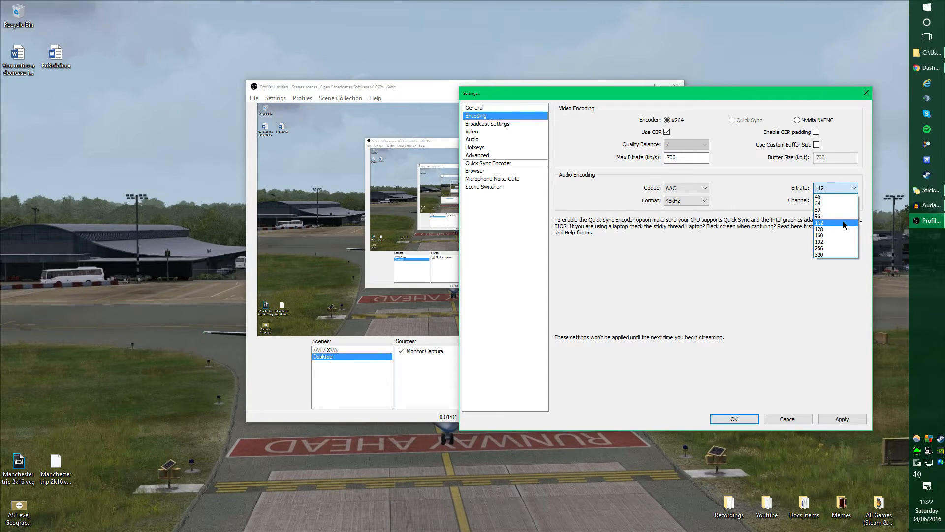
pyautogui.click(832, 222)
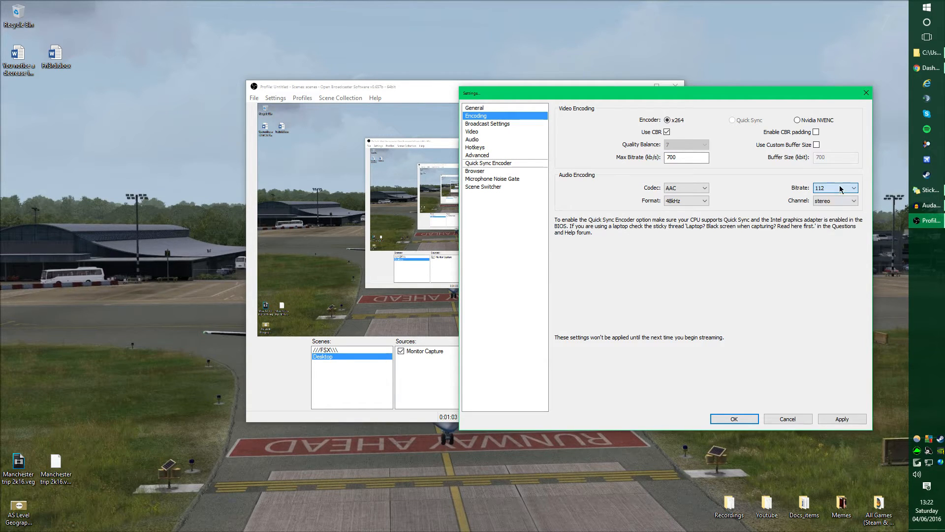
pyautogui.click(853, 188)
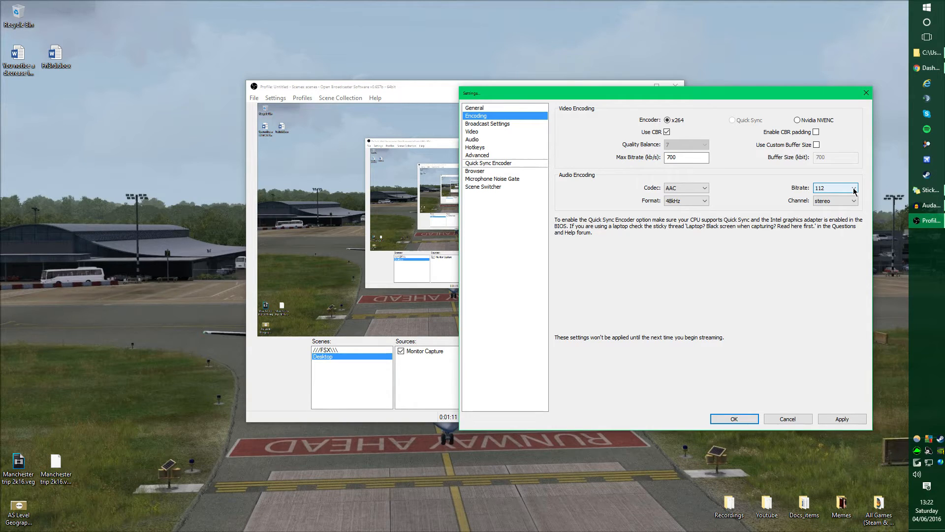
pyautogui.click(854, 188)
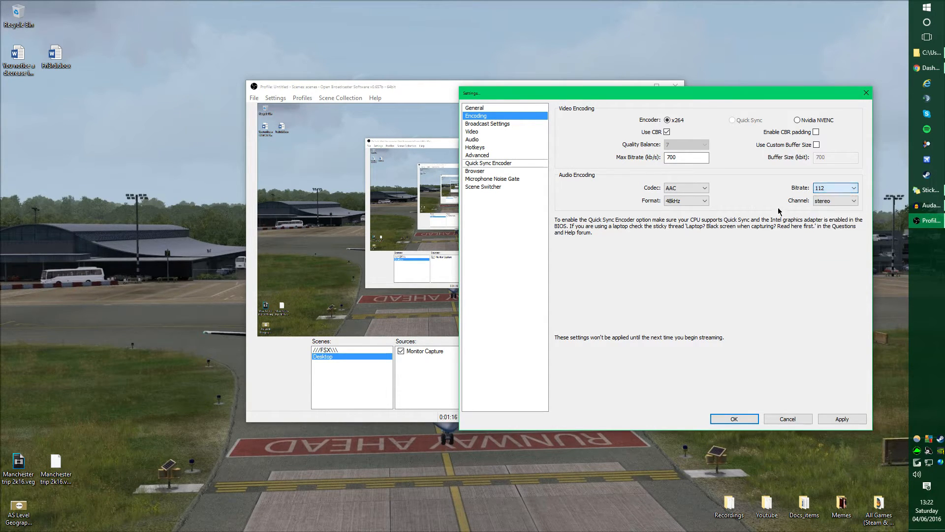
pyautogui.click(835, 201)
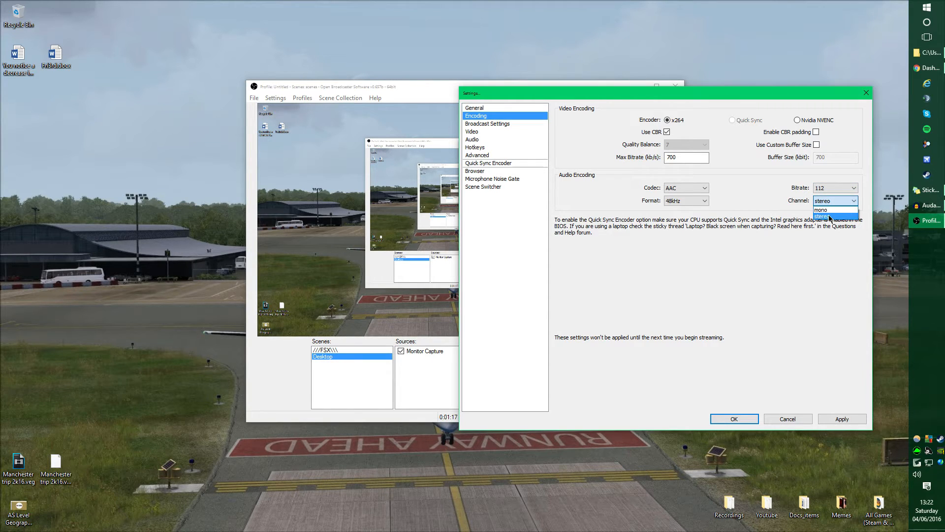
pyautogui.click(833, 216)
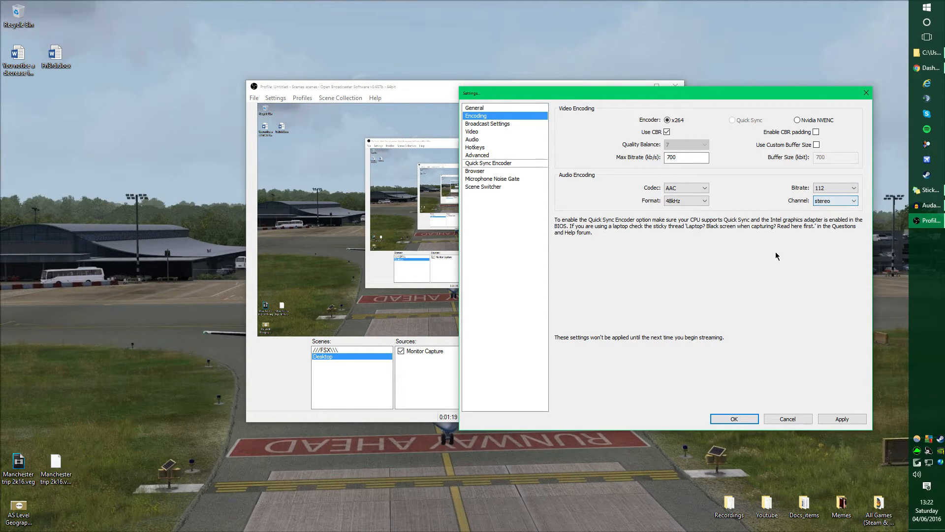
# Apply the encoding changes and confirm EU: London, UK as the broadcast server
pyautogui.click(487, 124)
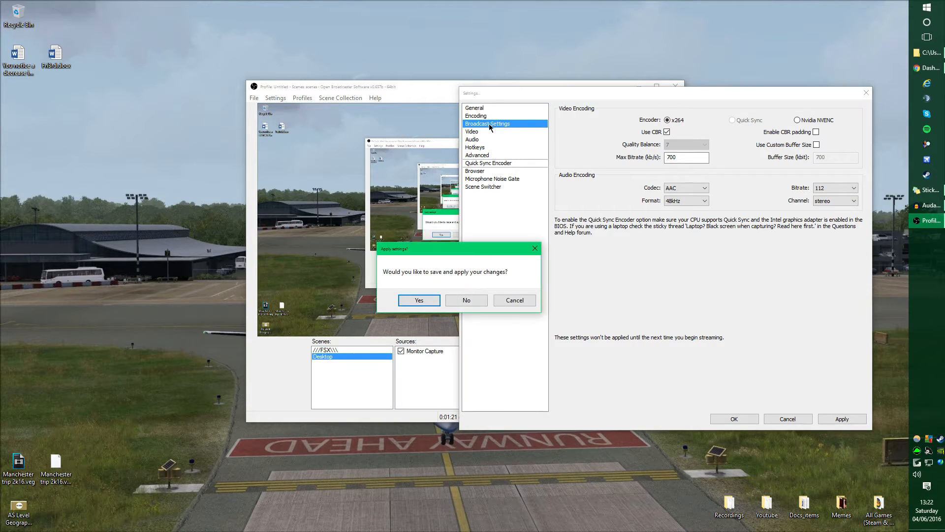
pyautogui.click(419, 300)
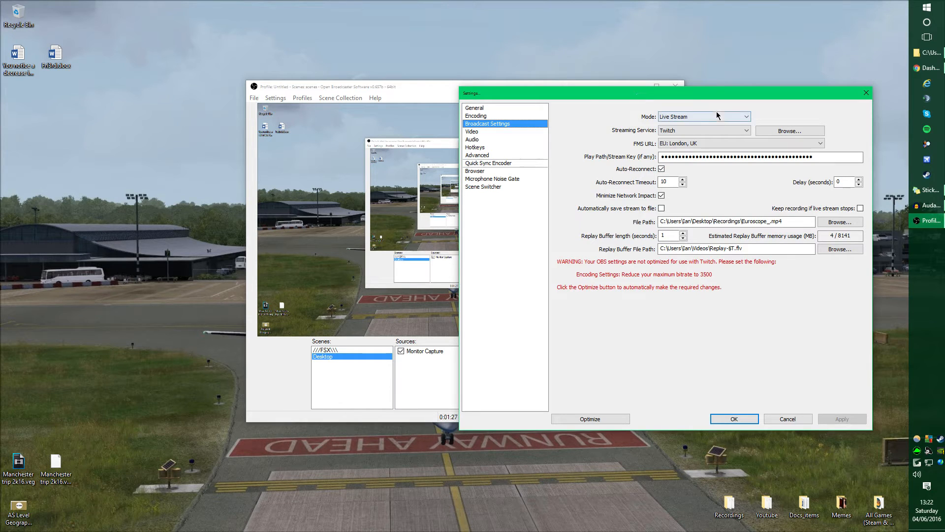
pyautogui.click(704, 130)
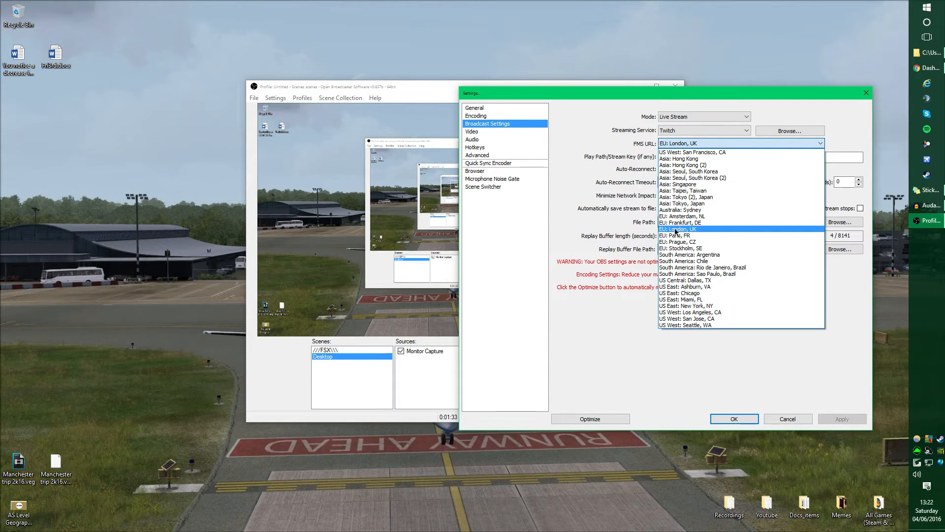
pyautogui.moveTo(689, 222)
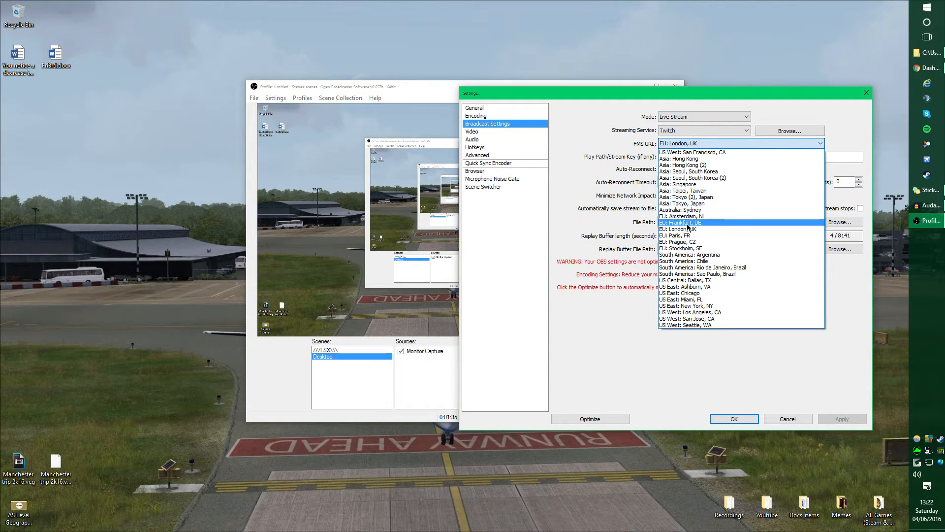
pyautogui.moveTo(680, 229)
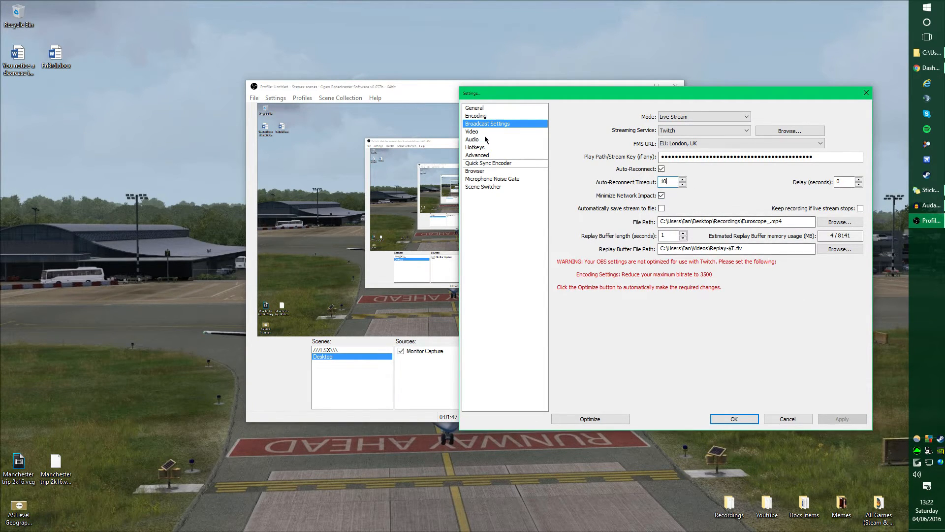
# On the Video page, bring up the Resolution Downscale choices for 1280x720
pyautogui.click(472, 131)
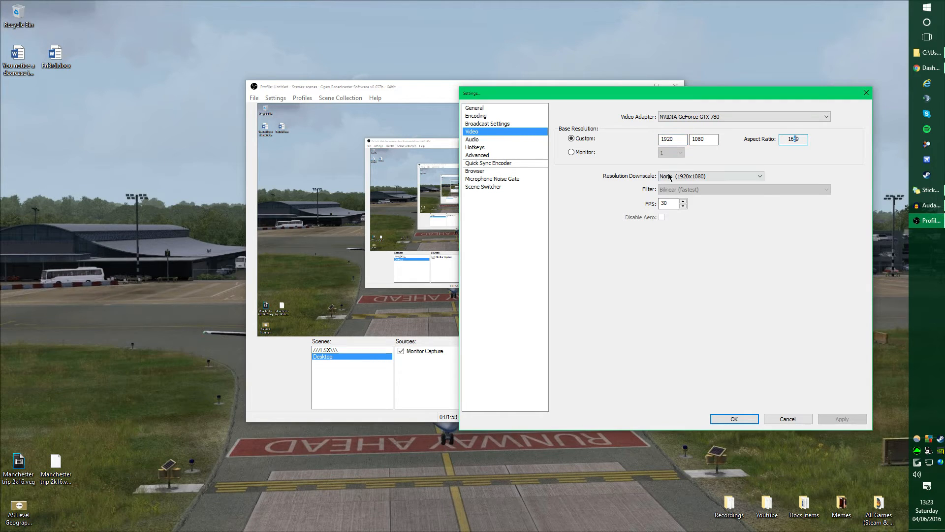
pyautogui.moveTo(719, 177)
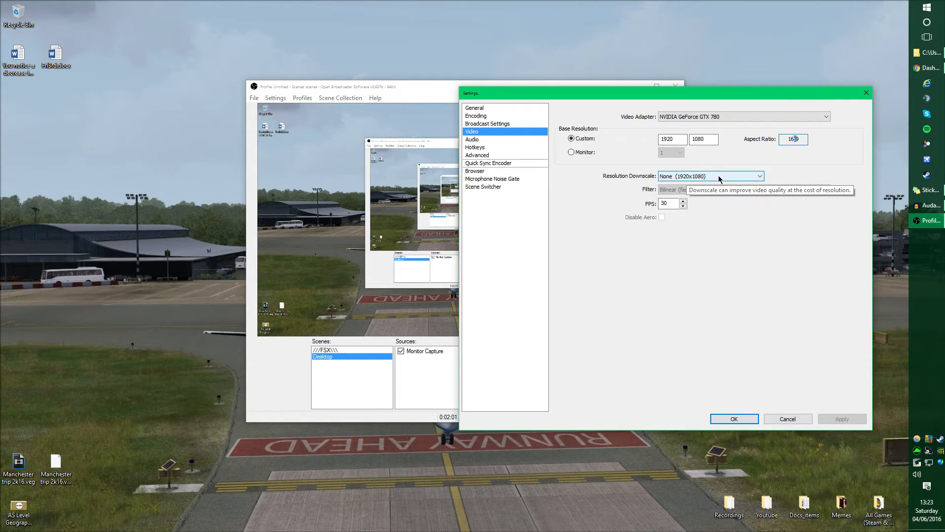
pyautogui.click(710, 176)
pyautogui.write('26')
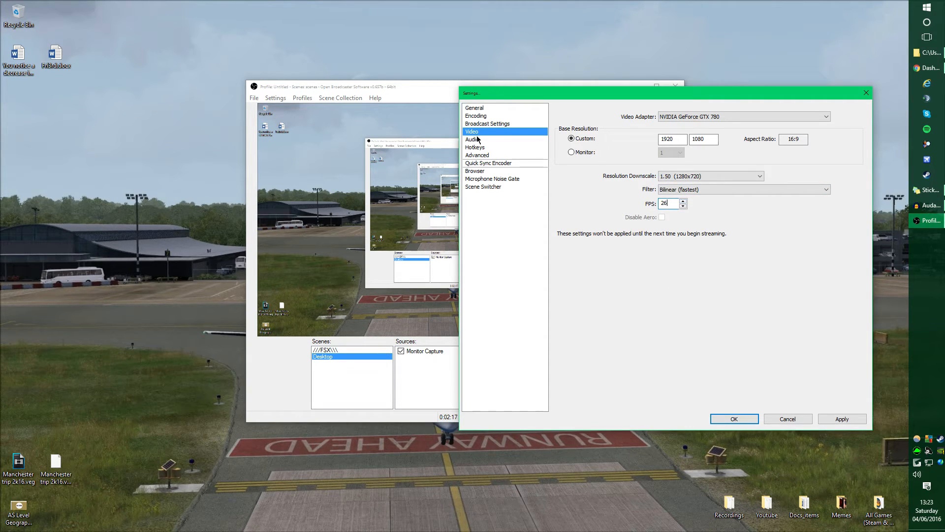
pyautogui.click(472, 139)
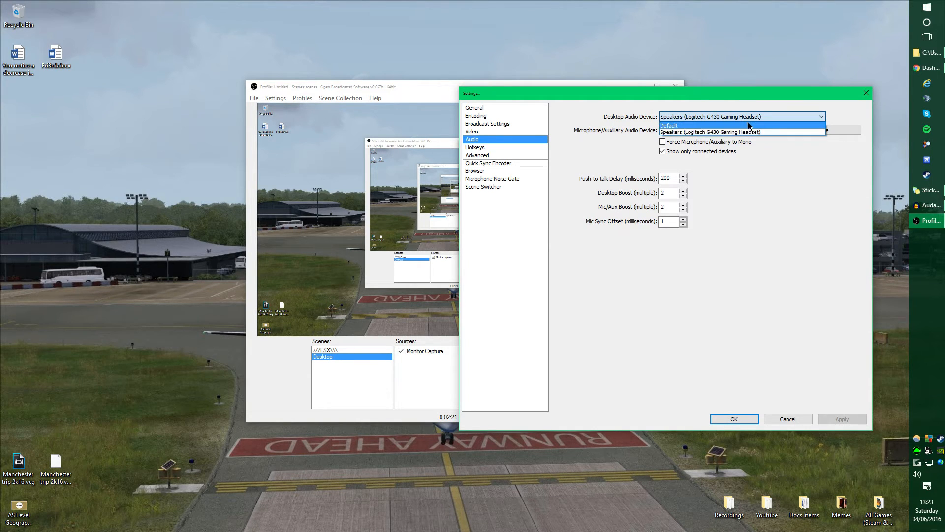
pyautogui.click(737, 130)
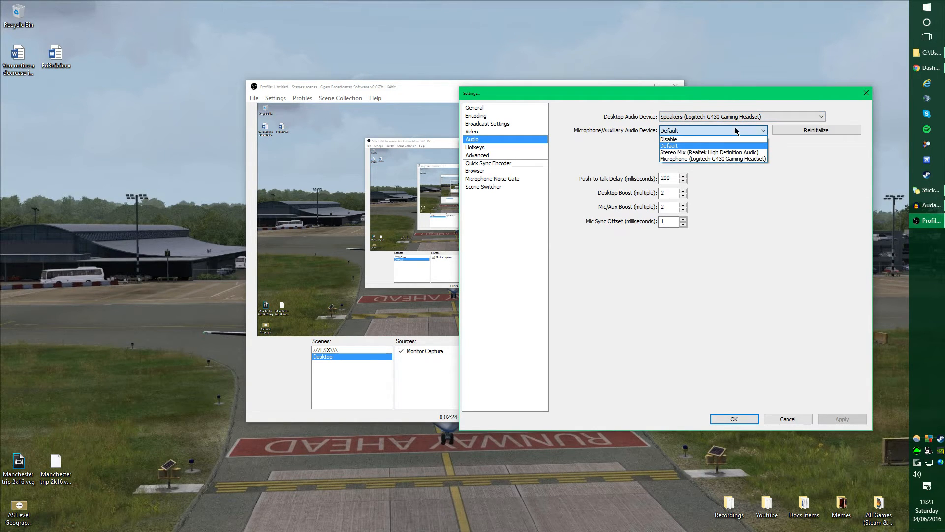
pyautogui.moveTo(689, 139)
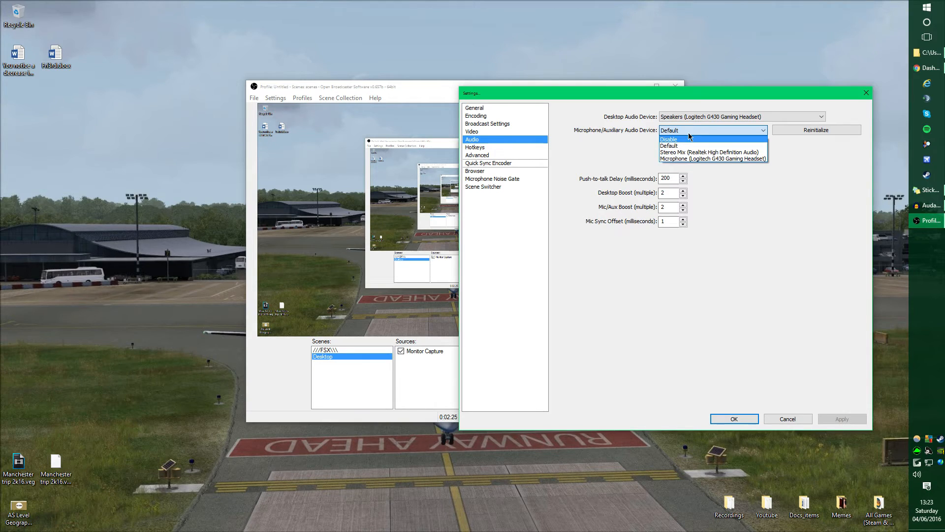
pyautogui.click(678, 145)
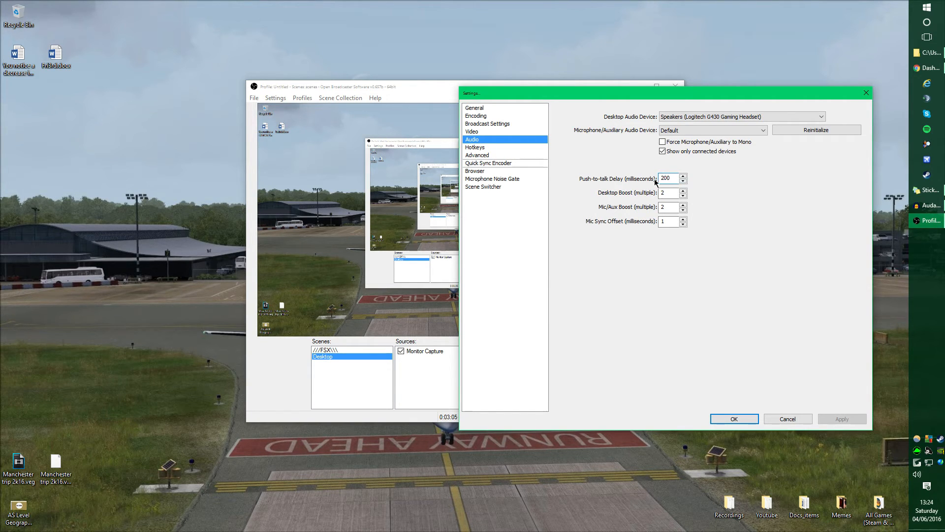
pyautogui.click(669, 178)
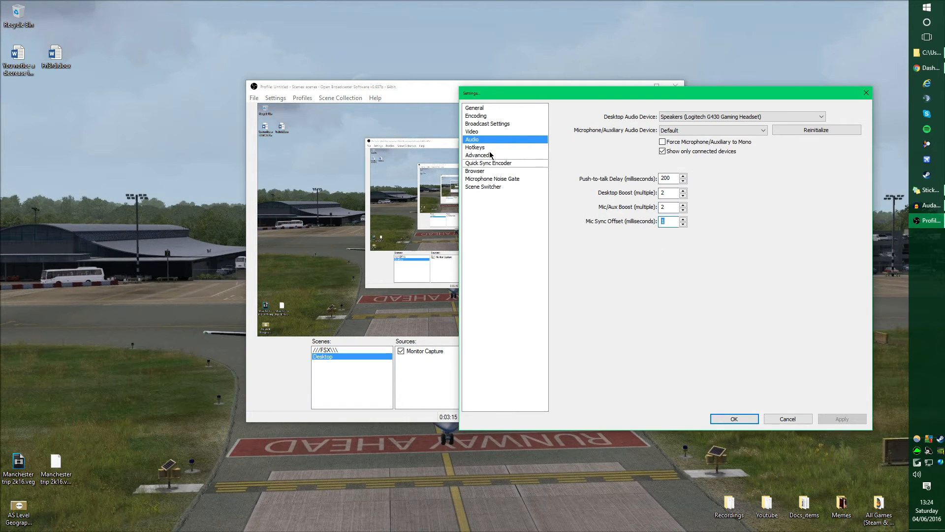
# Review the Hotkeys page, then view Advanced settings with the veryfast x264 preset
pyautogui.click(475, 148)
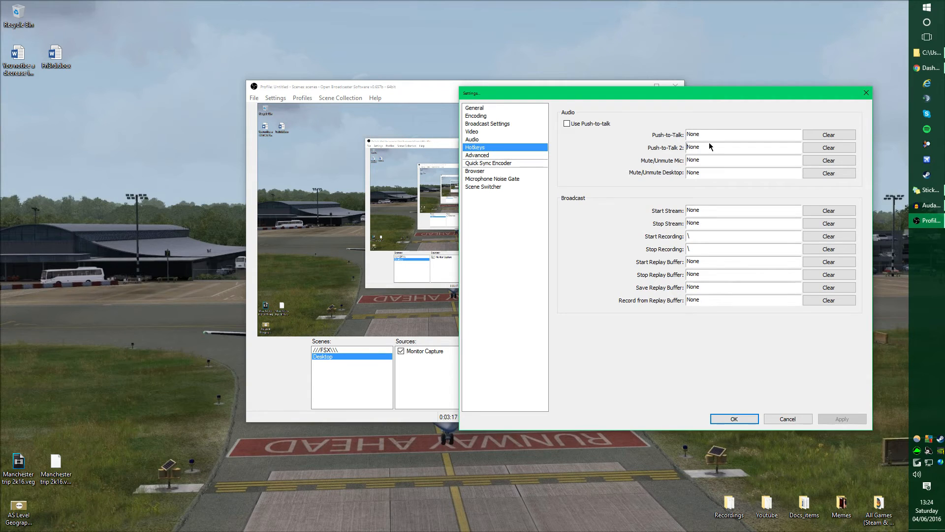
pyautogui.moveTo(685, 223)
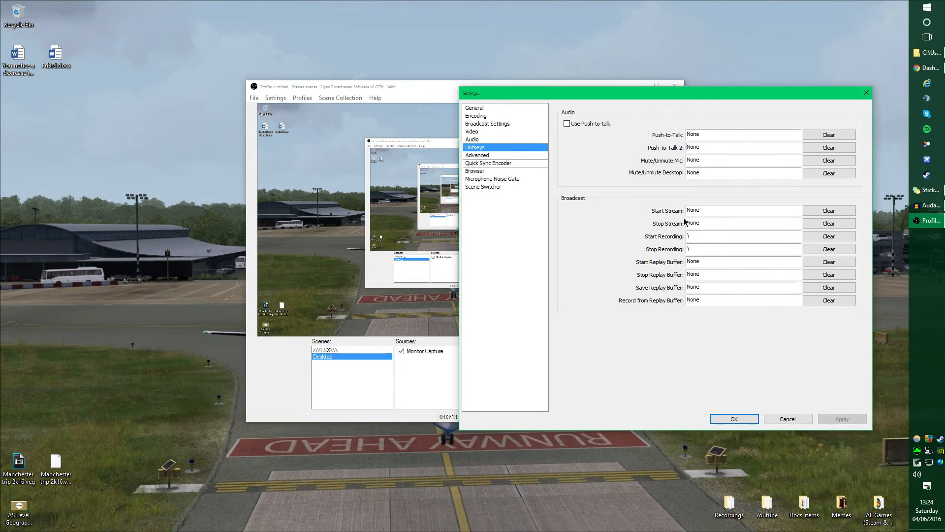
pyautogui.click(477, 155)
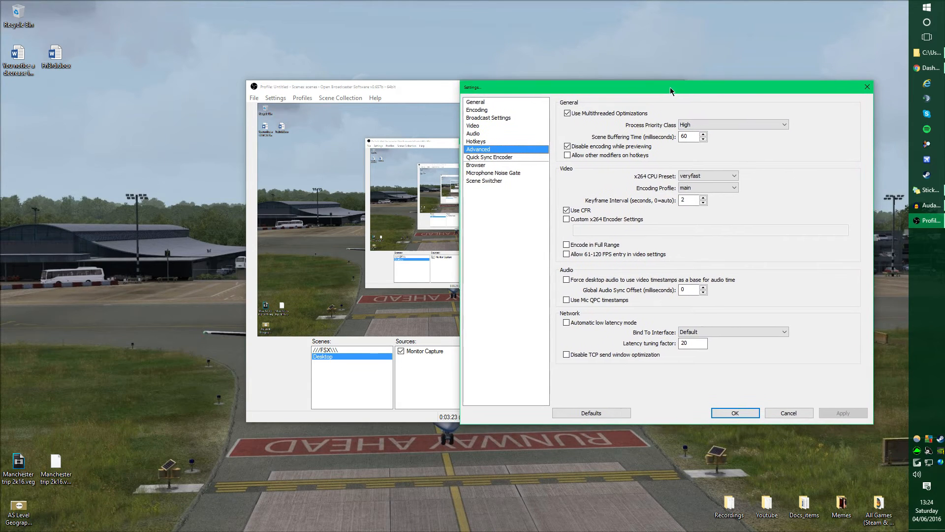
# Enter 700 kb/s as the encoding Max Bitrate and return to Advanced settings
pyautogui.click(477, 110)
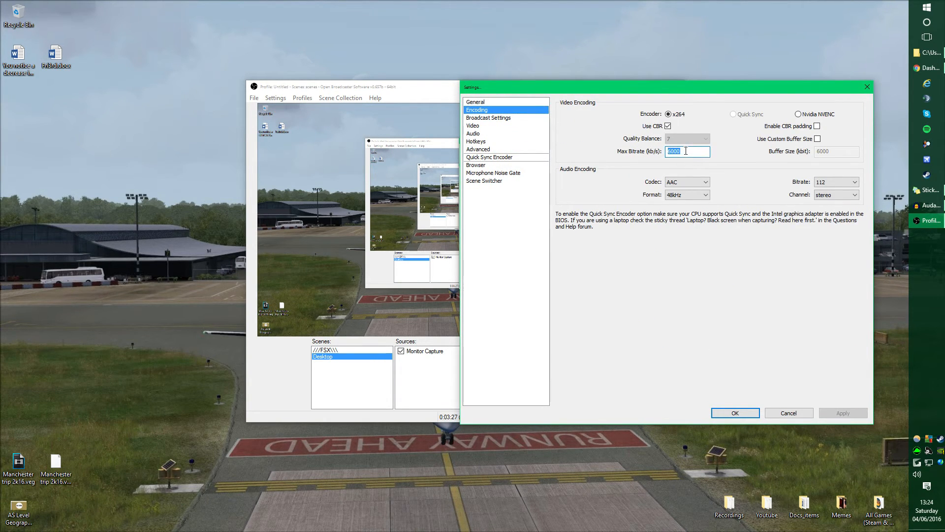
pyautogui.write('700')
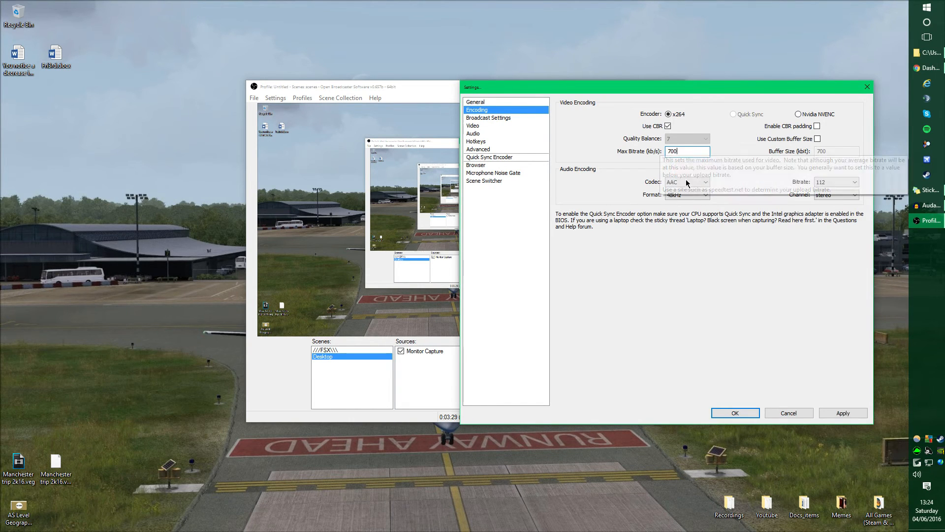
pyautogui.click(478, 149)
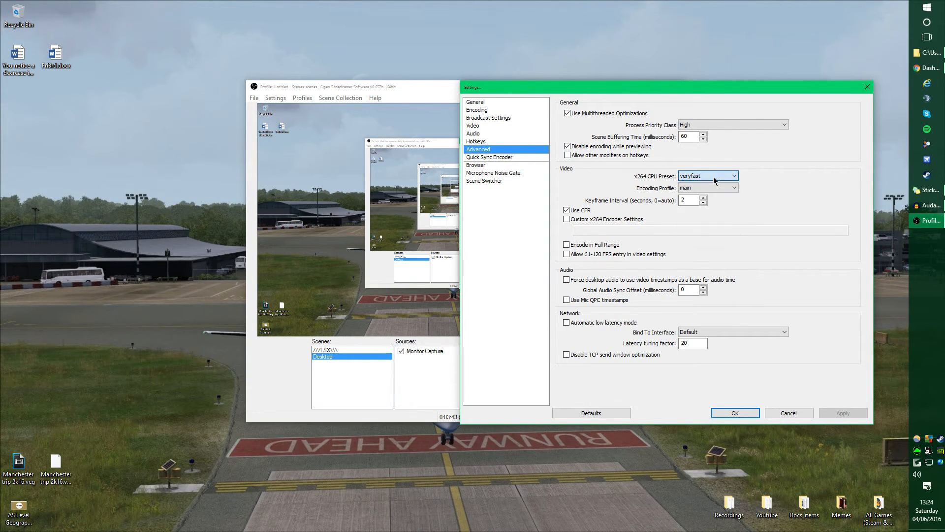
# Keep the x264 CPU Preset at veryfast
pyautogui.click(733, 176)
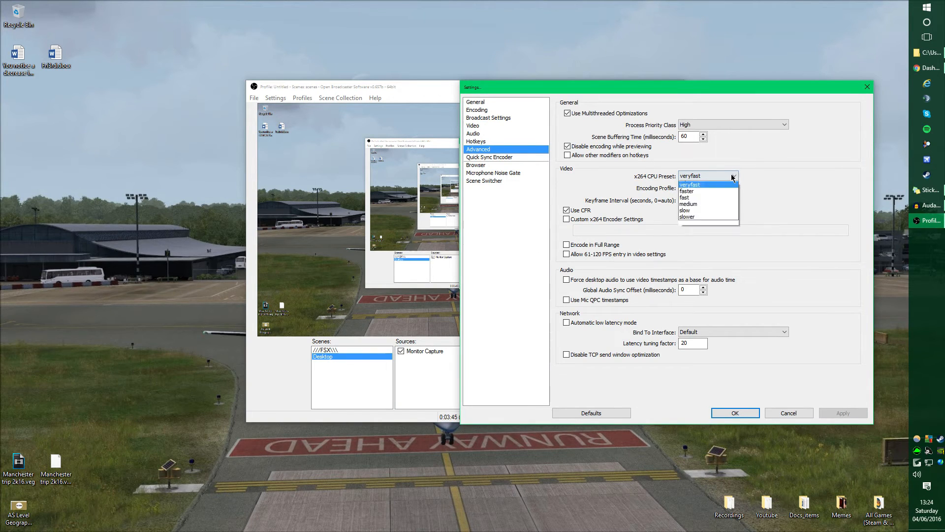
pyautogui.click(709, 184)
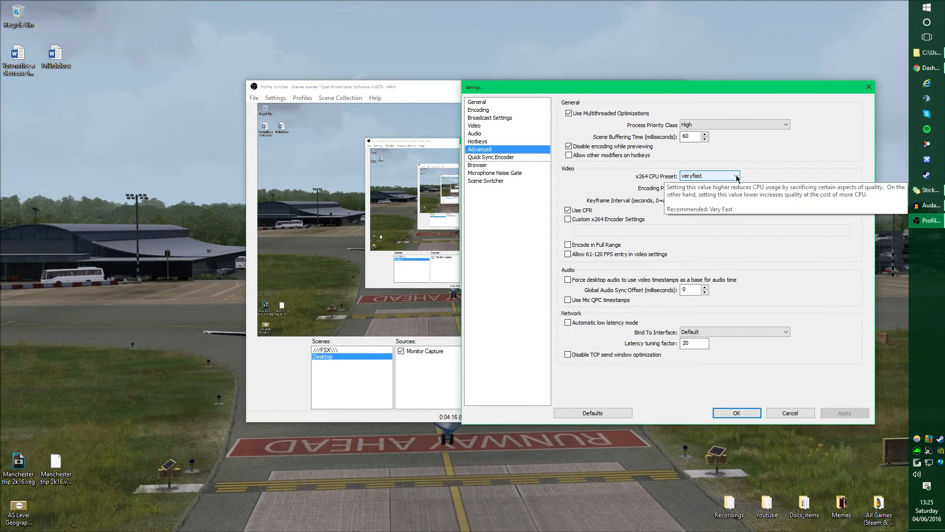
pyautogui.click(709, 187)
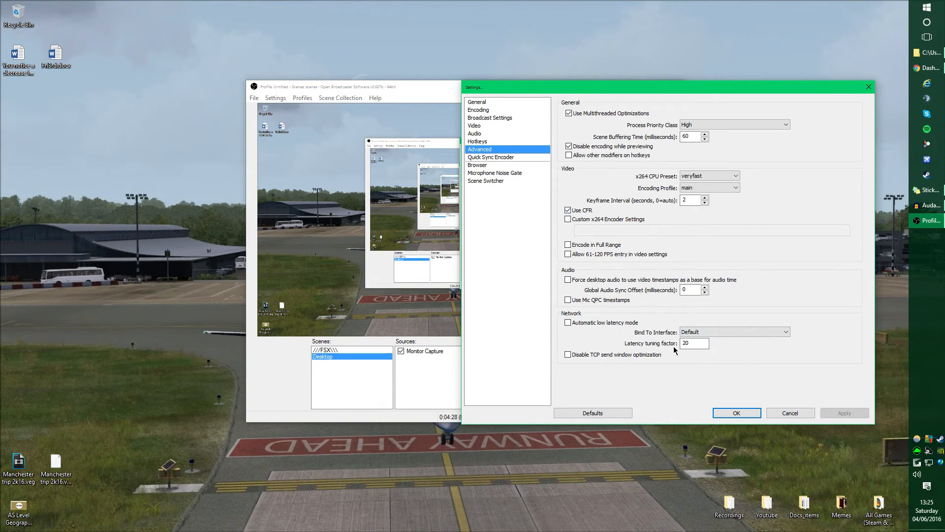
pyautogui.moveTo(490, 163)
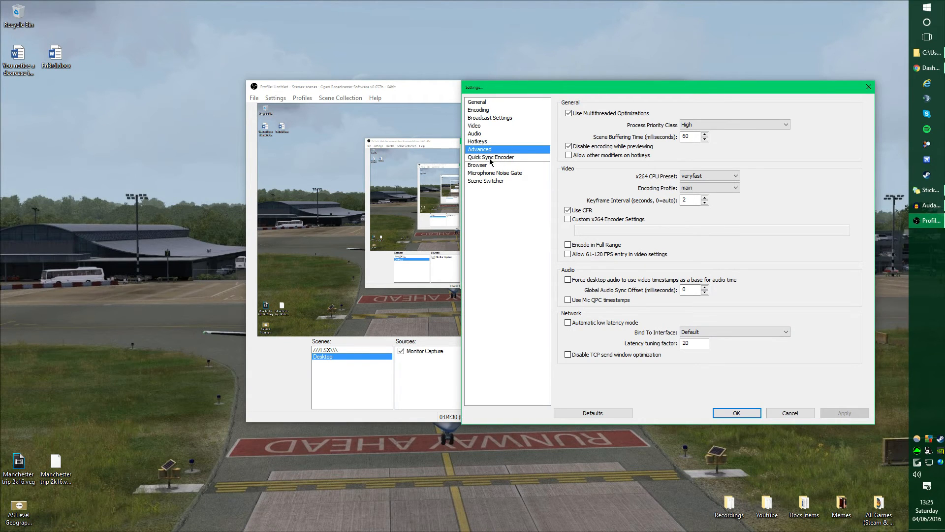
# Look over the Browser and General pages, then close the Settings window
pyautogui.click(477, 165)
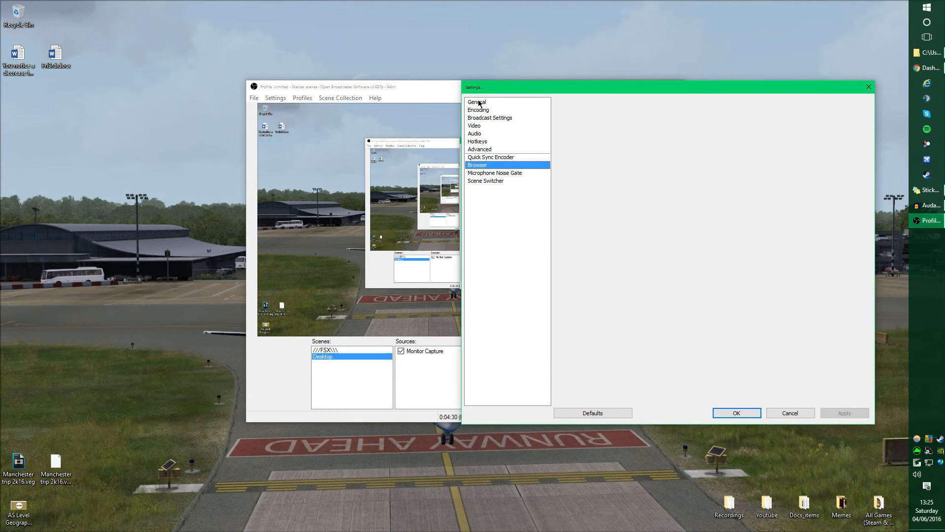
pyautogui.click(477, 102)
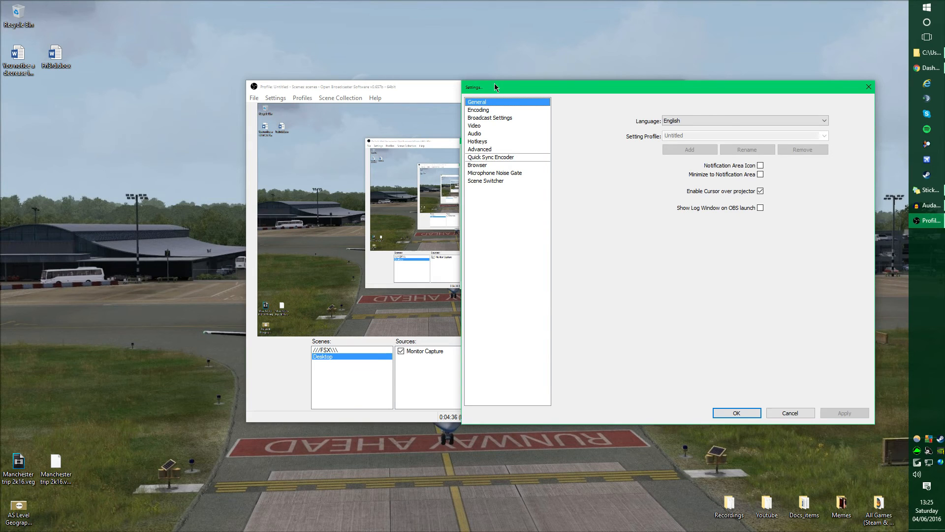
pyautogui.click(790, 413)
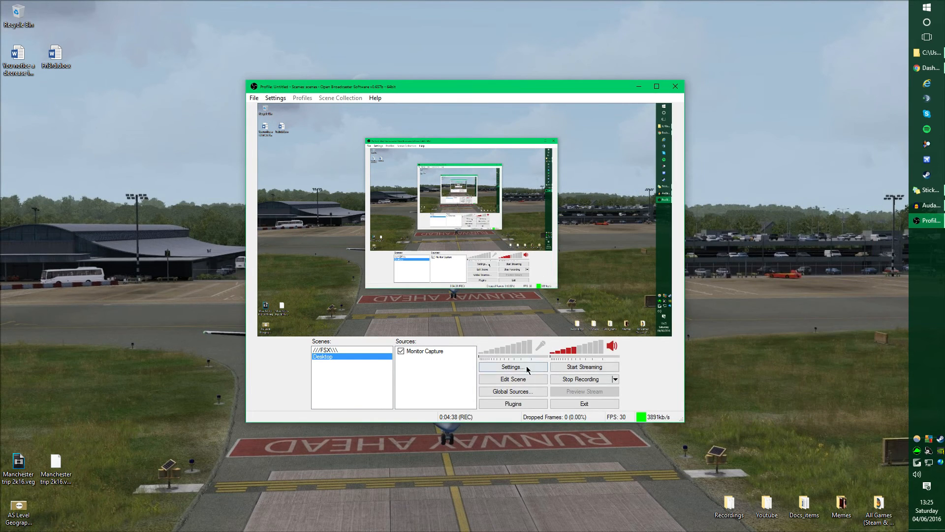
pyautogui.click(513, 366)
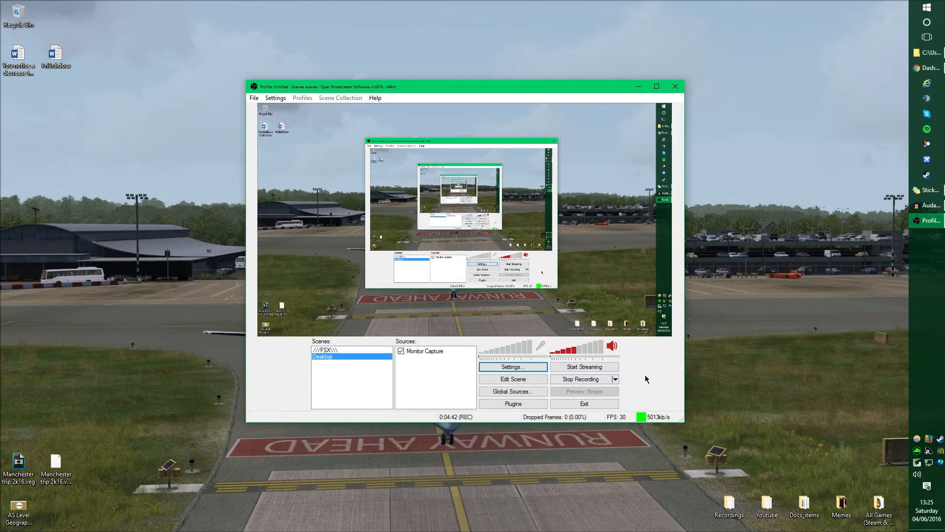
pyautogui.moveTo(462, 86); pyautogui.dragTo(427, 88)
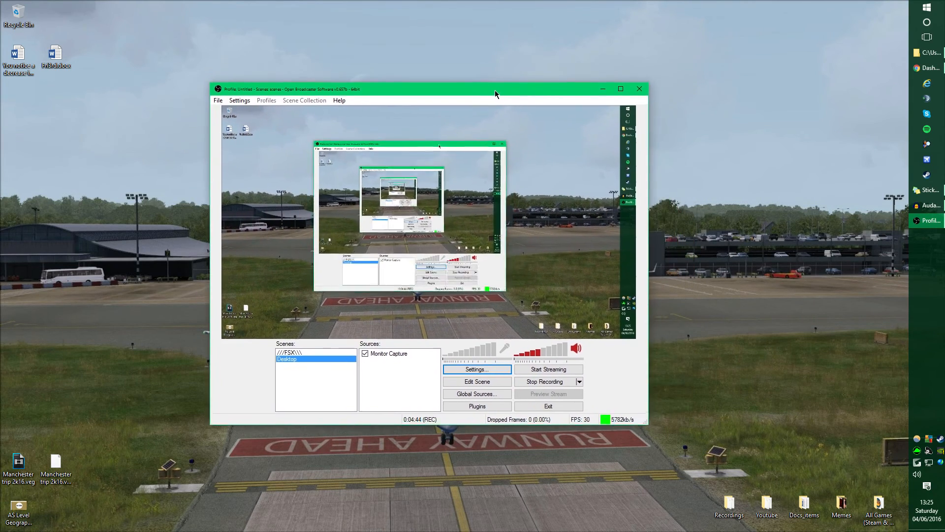
pyautogui.moveTo(495, 88); pyautogui.dragTo(733, 34)
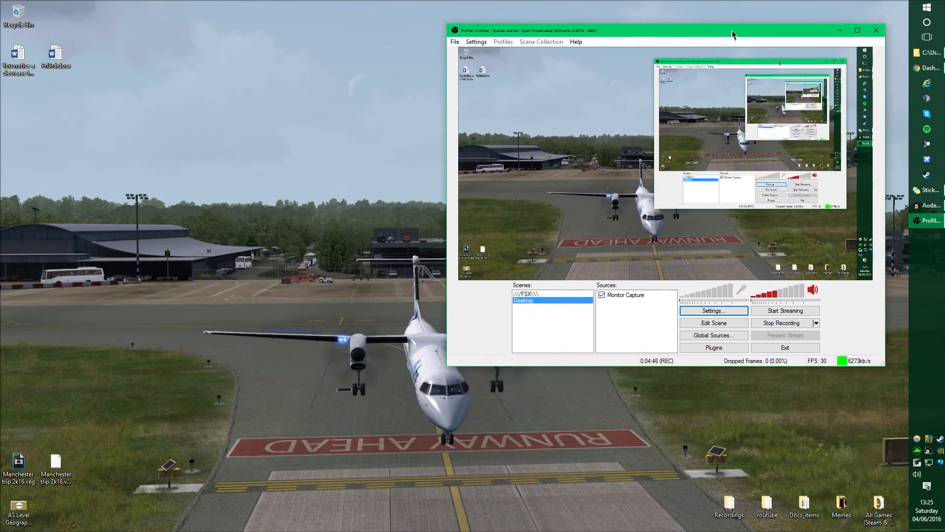
pyautogui.moveTo(733, 30); pyautogui.dragTo(753, 12)
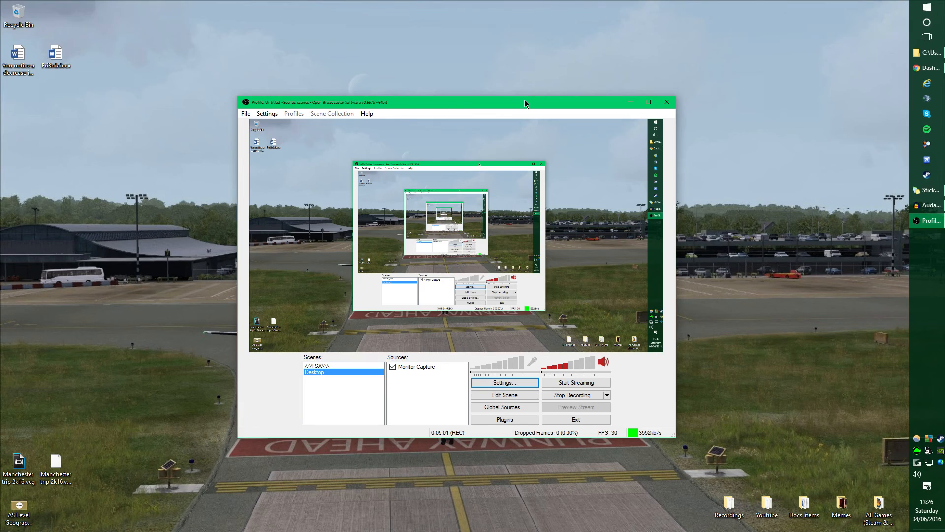
pyautogui.moveTo(524, 101); pyautogui.dragTo(333, 24)
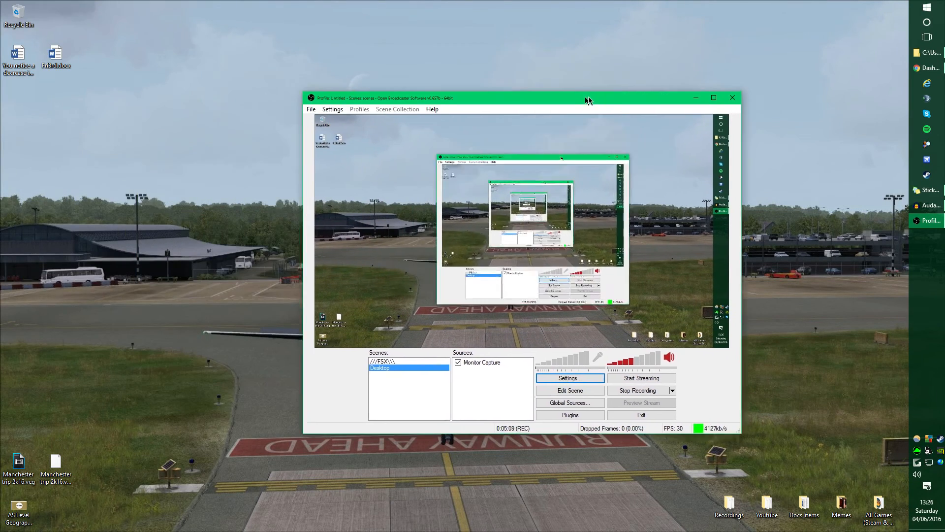
pyautogui.moveTo(588, 100); pyautogui.dragTo(746, 13)
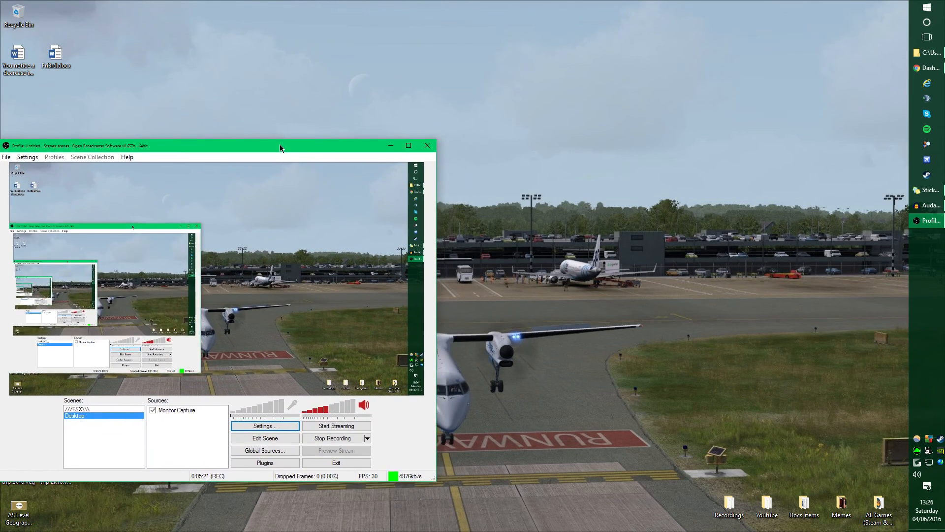
pyautogui.moveTo(279, 148); pyautogui.dragTo(317, 188)
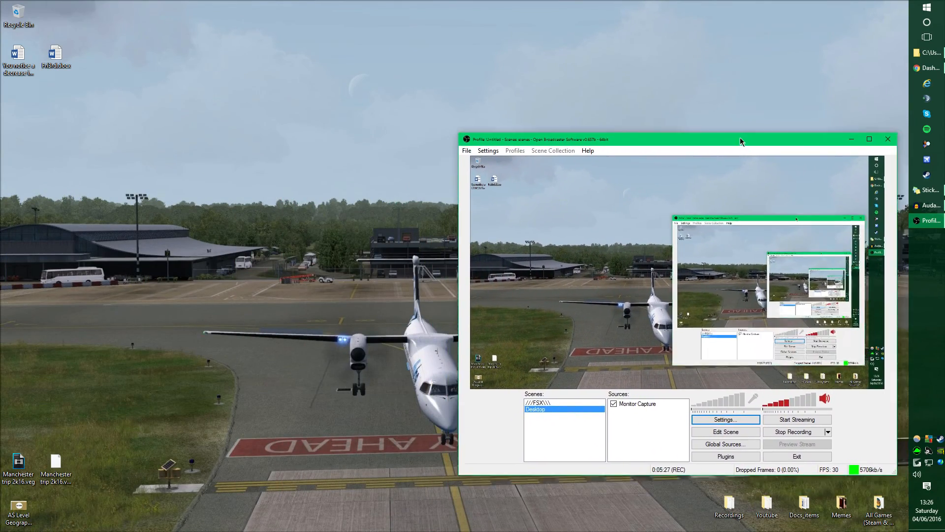
pyautogui.moveTo(741, 139); pyautogui.dragTo(571, 24)
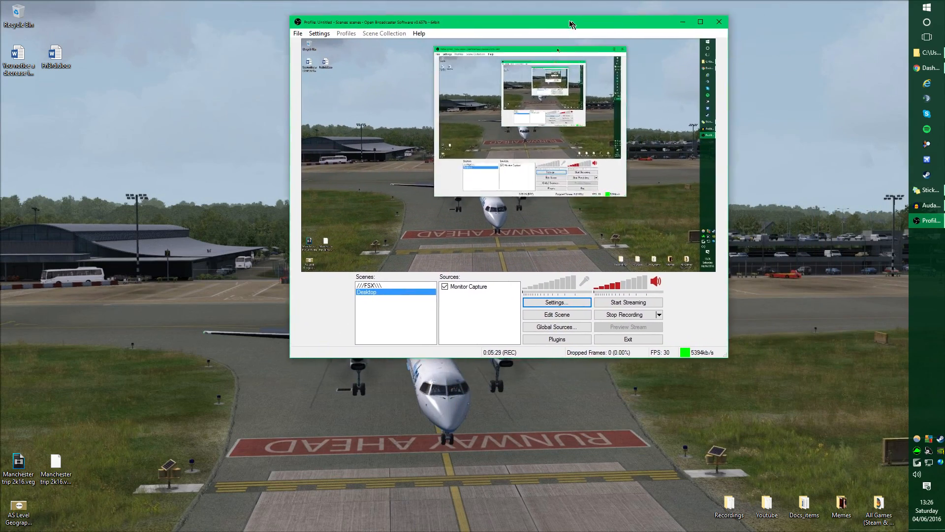
pyautogui.moveTo(569, 22); pyautogui.dragTo(318, 36)
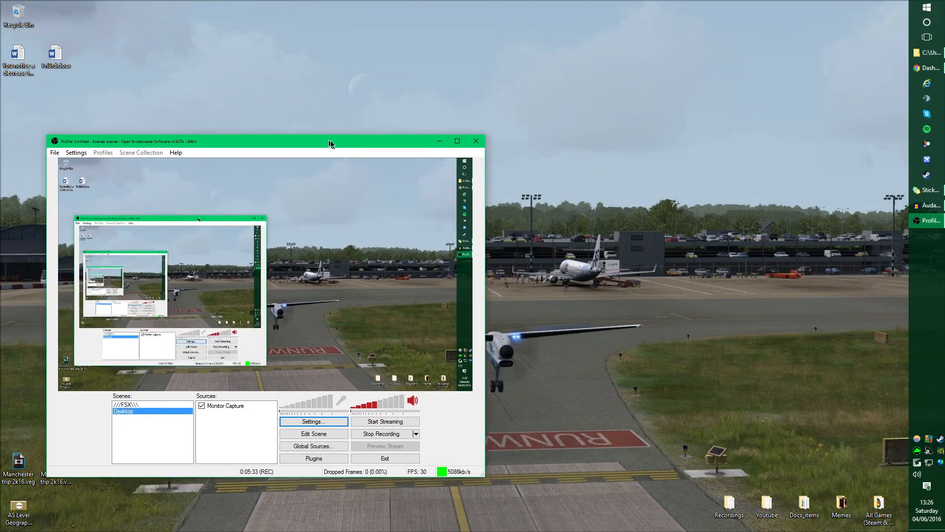
pyautogui.moveTo(330, 144); pyautogui.dragTo(543, 97)
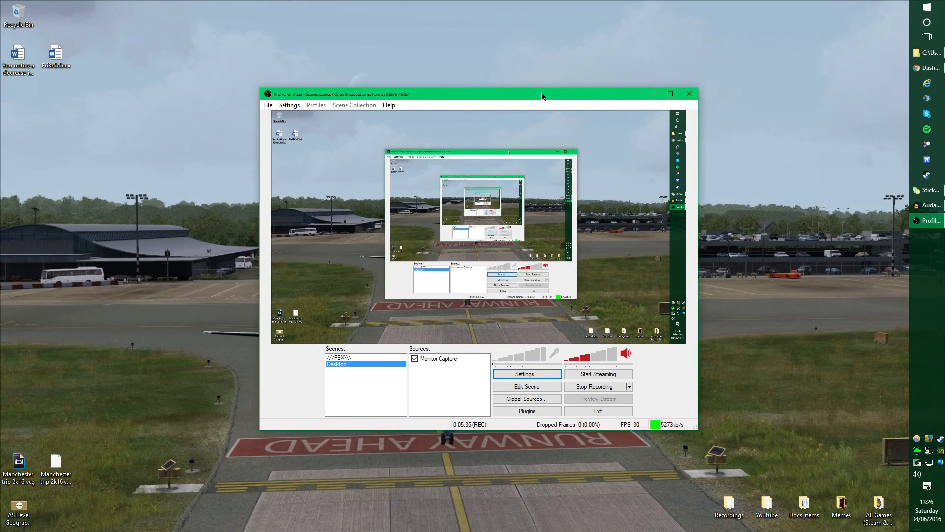